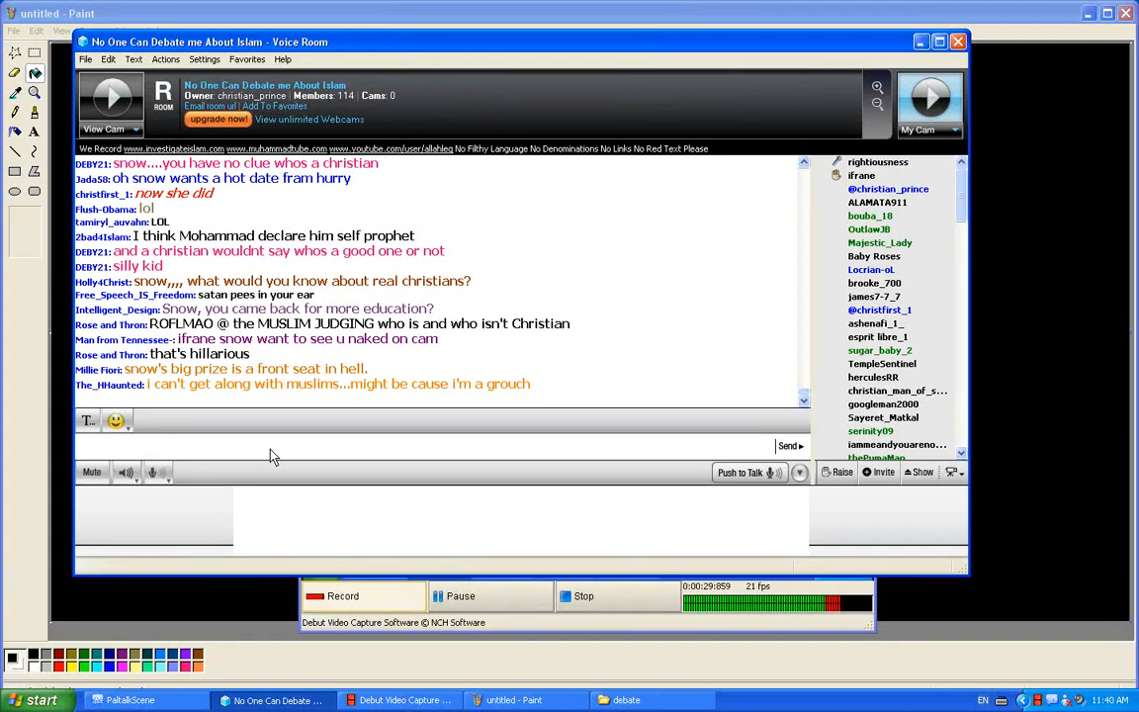
# Step: Draft the unsent chat reply "your righteousness are you drunk" in the room's input box
pyautogui.write('y')
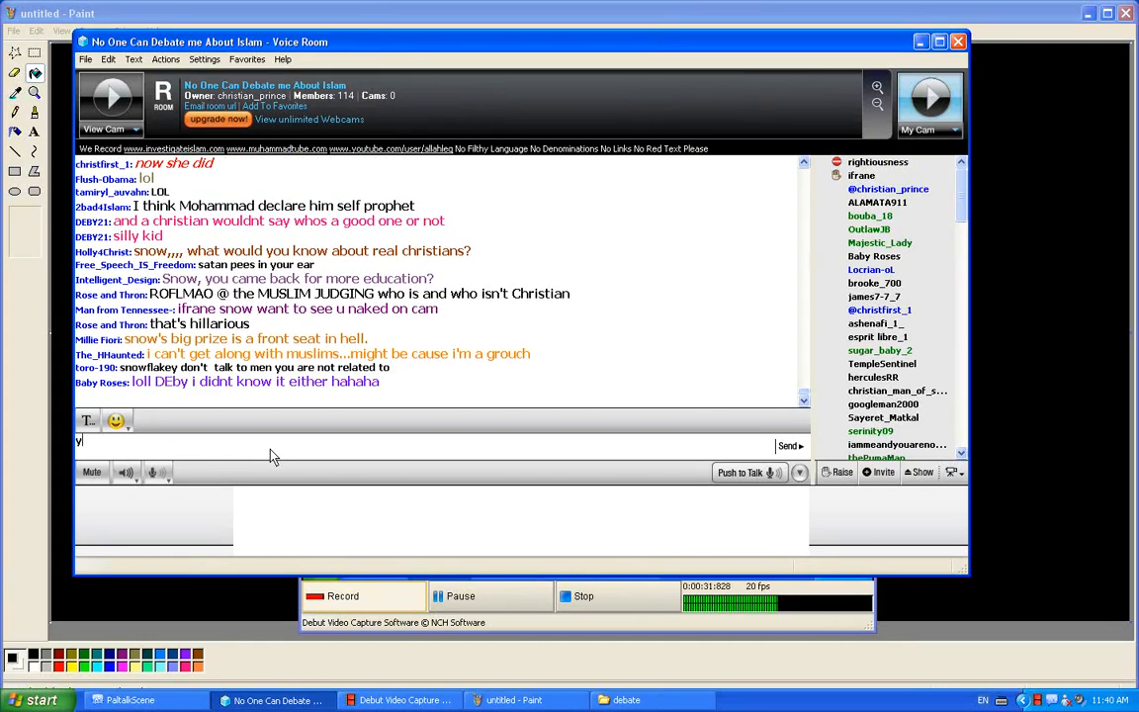
pyautogui.write('our rightiousness are')
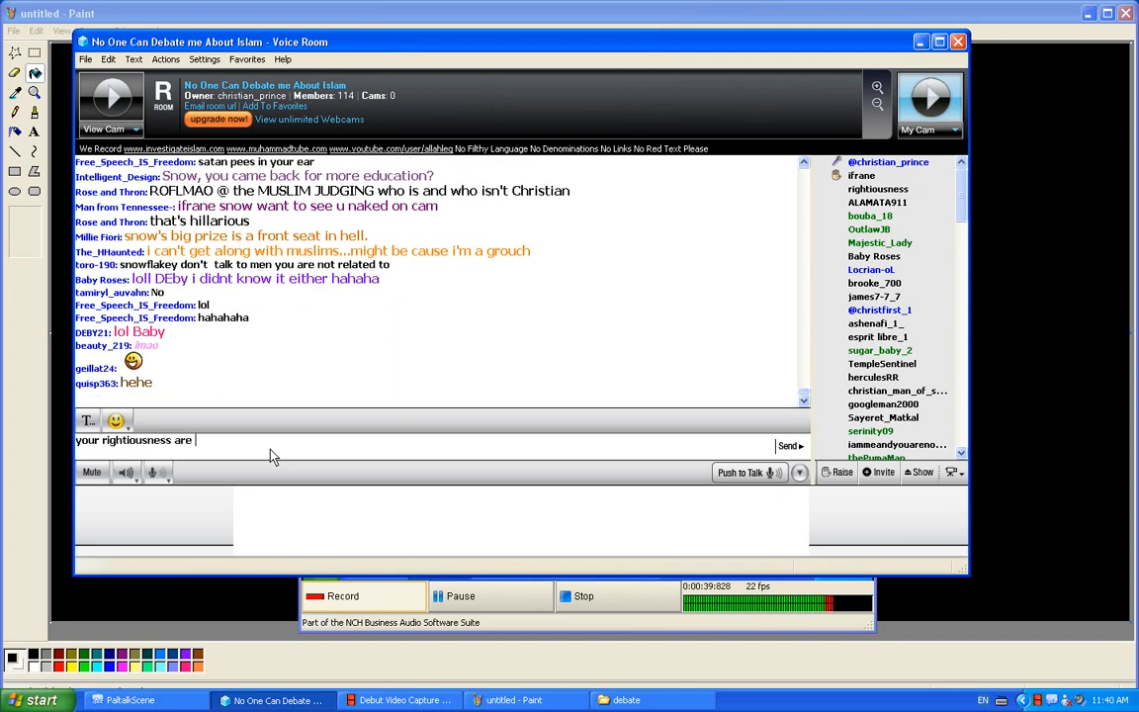
pyautogui.write('you druhk')
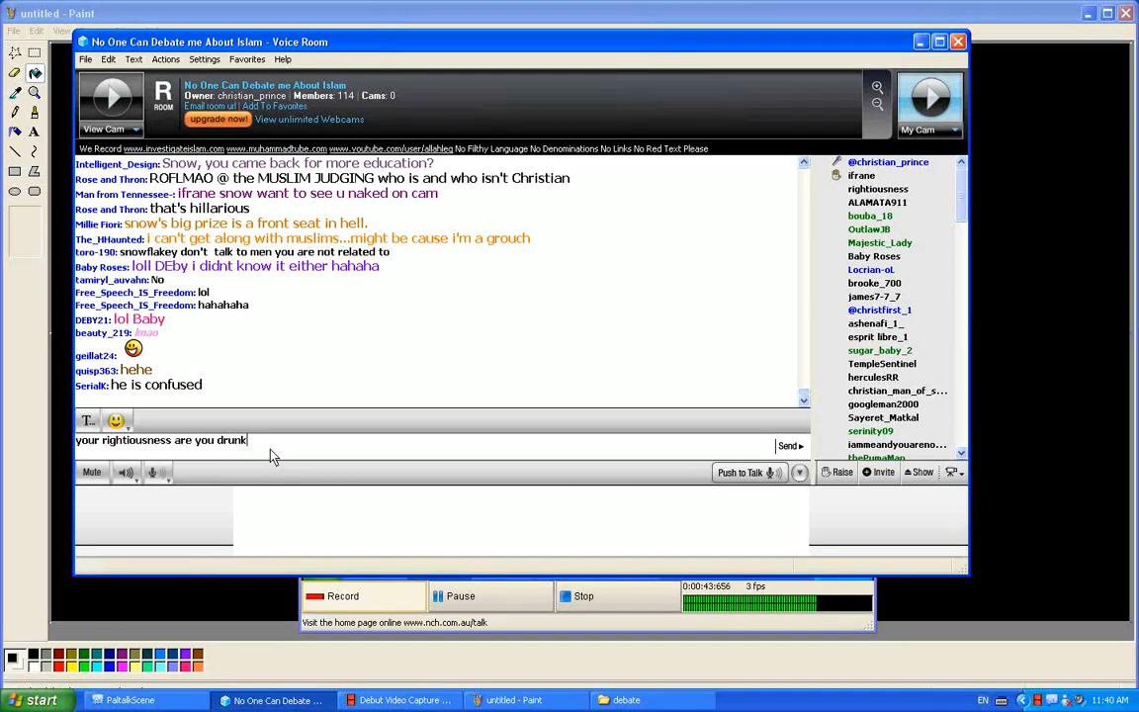
pyautogui.click(789, 447)
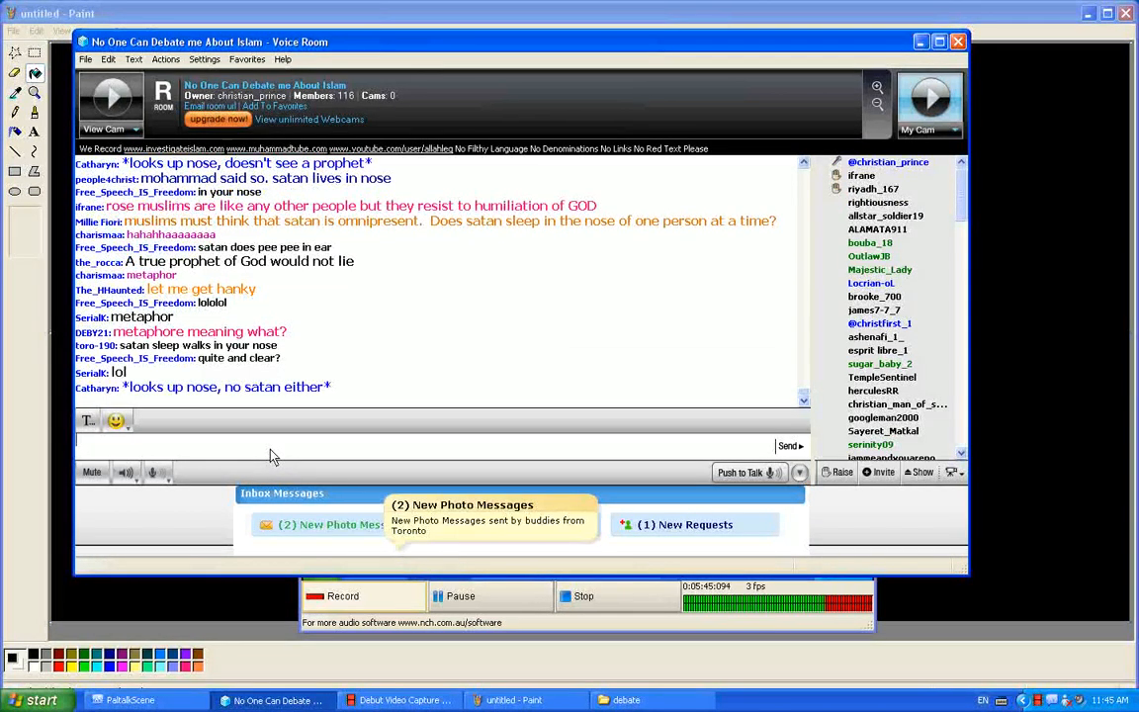
pyautogui.scroll(-3)
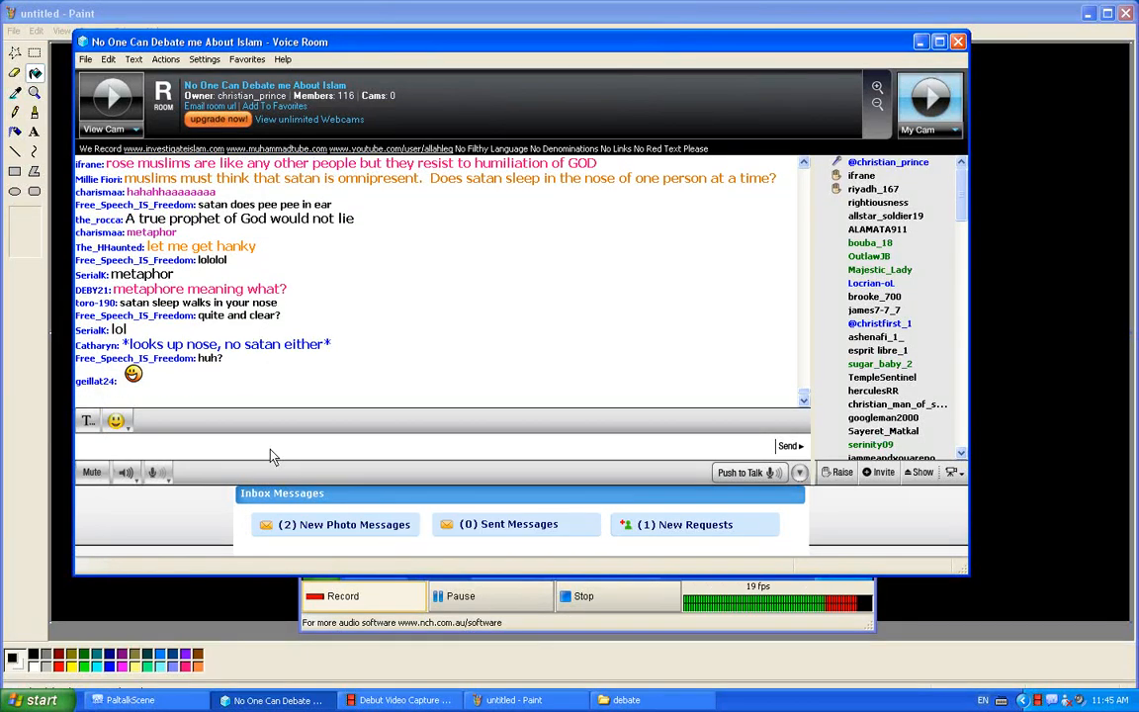
pyautogui.moveTo(332, 523)
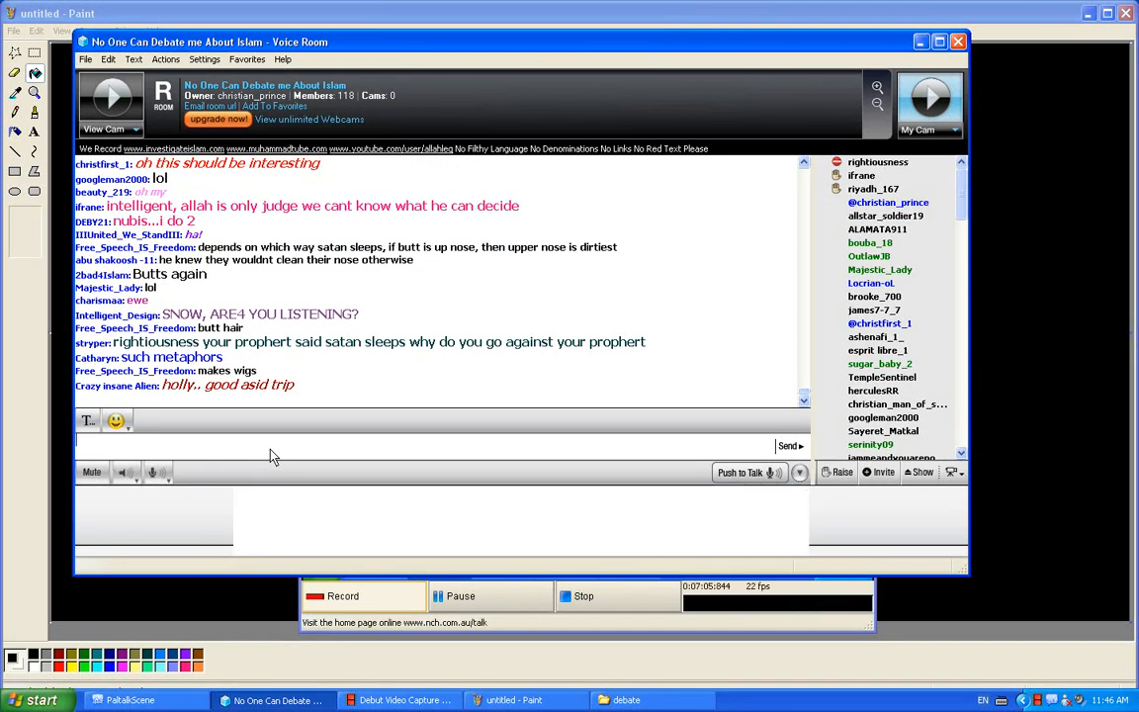
pyautogui.write('we all')
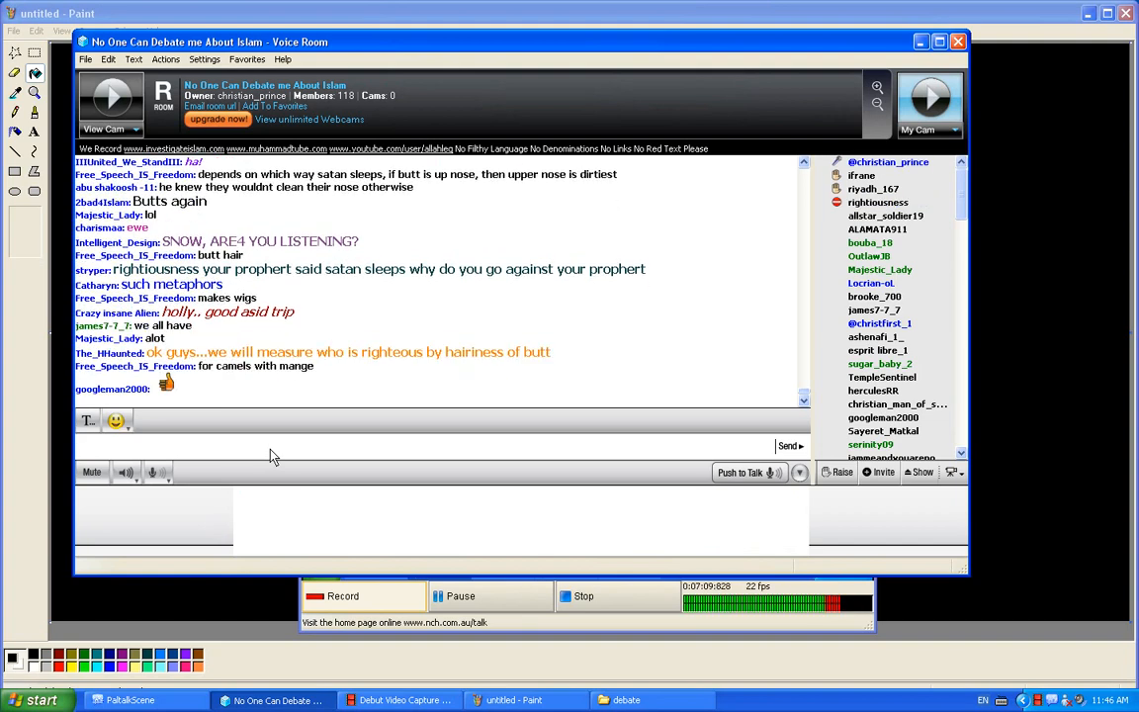
# Step: Send the reply "I did read the hadith" to the room's text chat
pyautogui.write('I did')
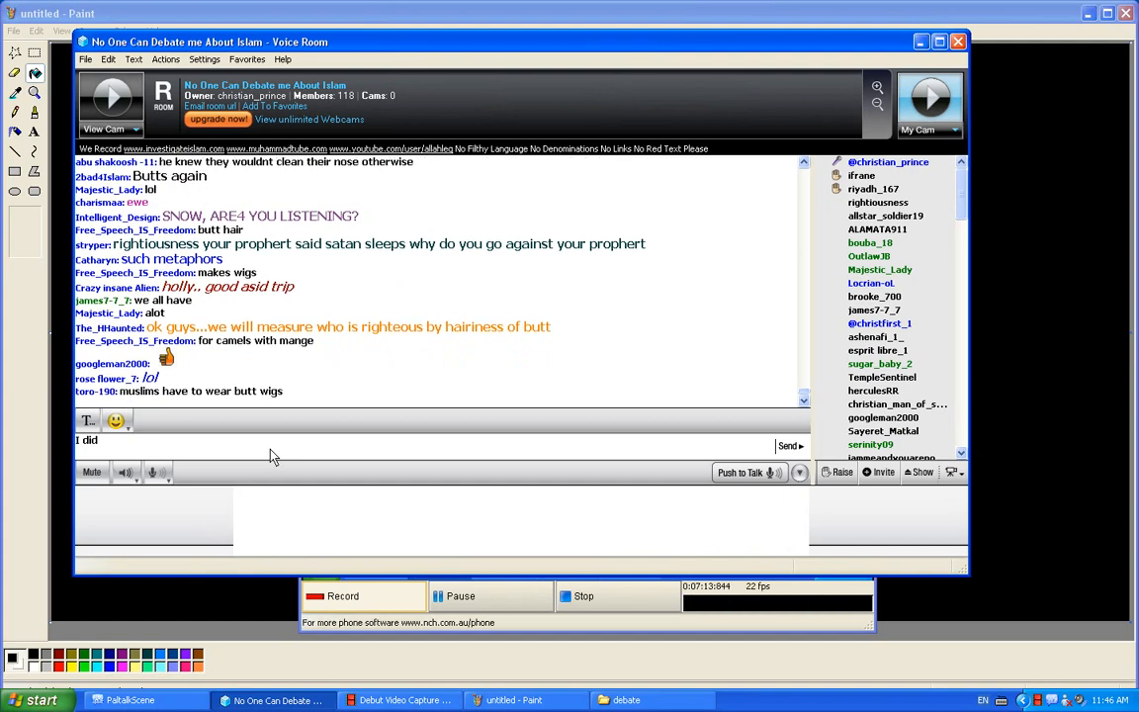
pyautogui.write('read')
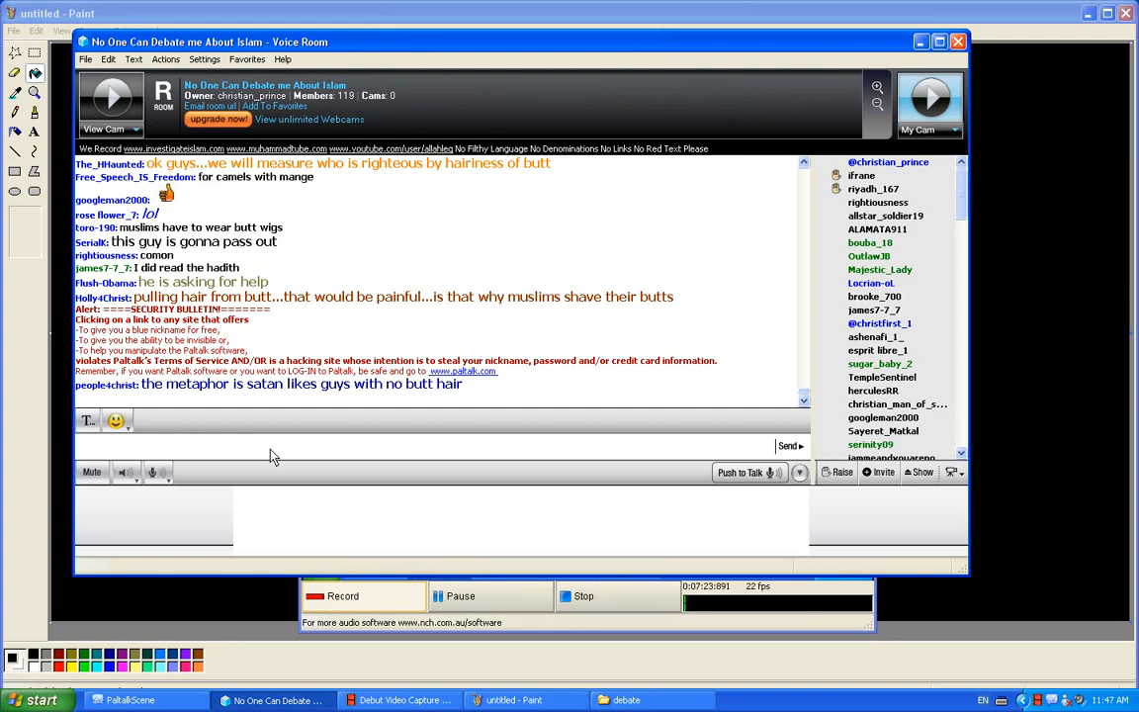
# Step: Post "I got you recorded" and "and it is going on youtube" to the room chat
pyautogui.write('mos')
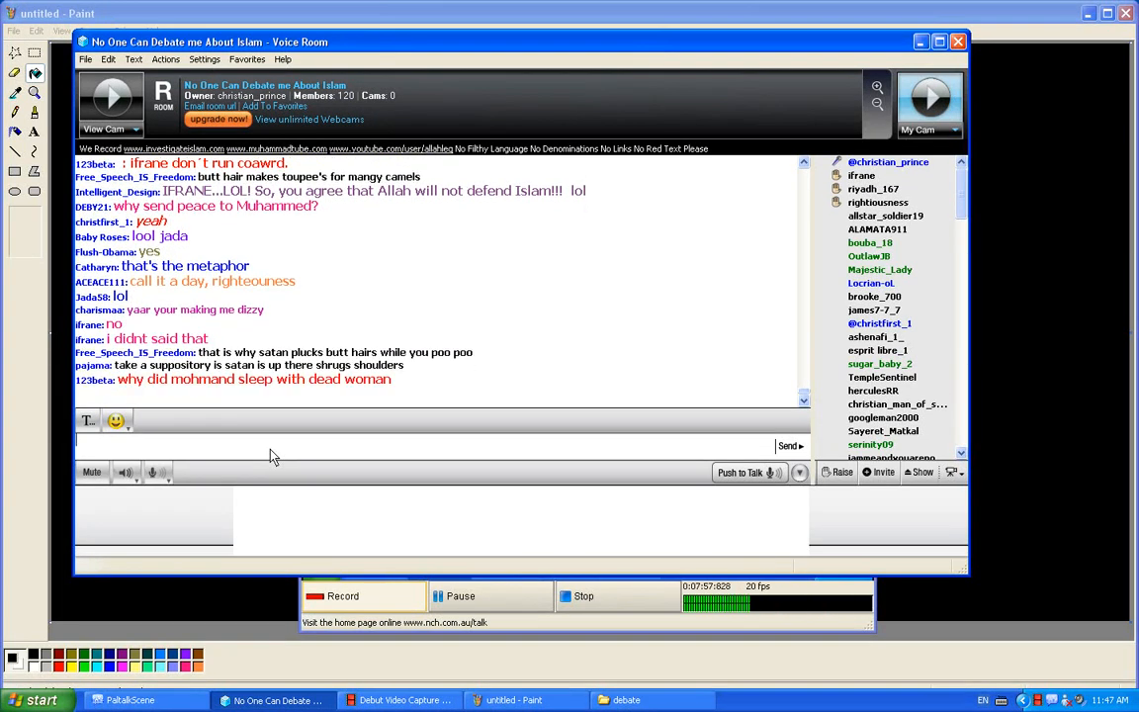
pyautogui.write('o')
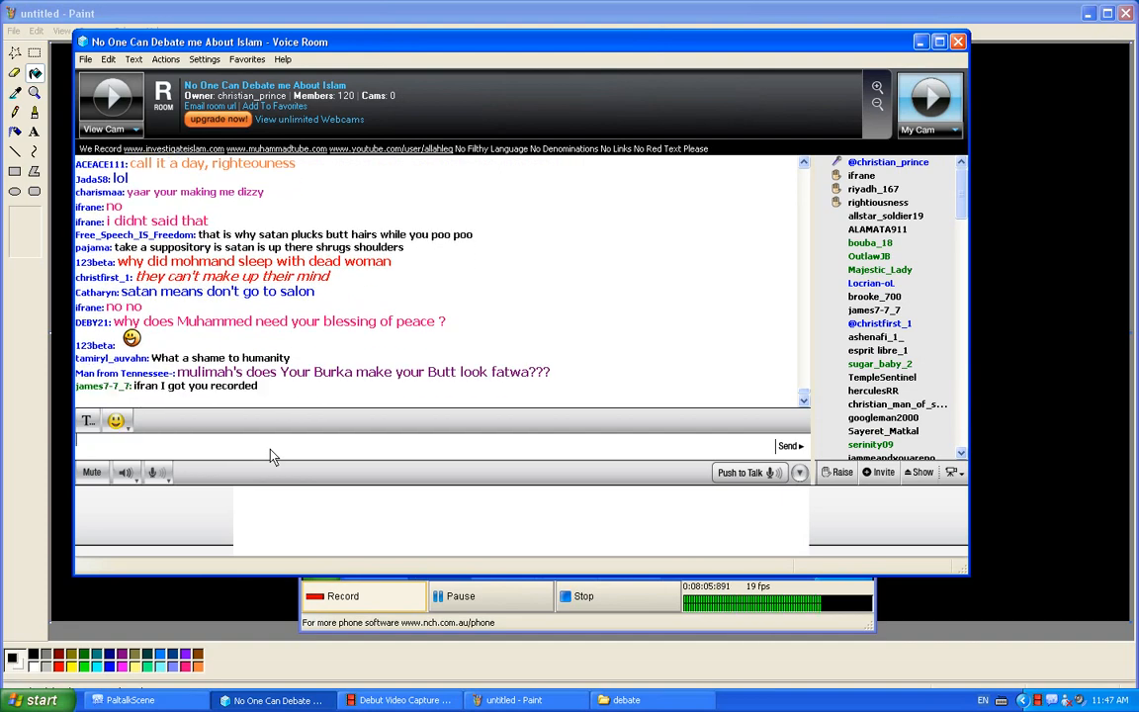
pyautogui.write('and it is going o')
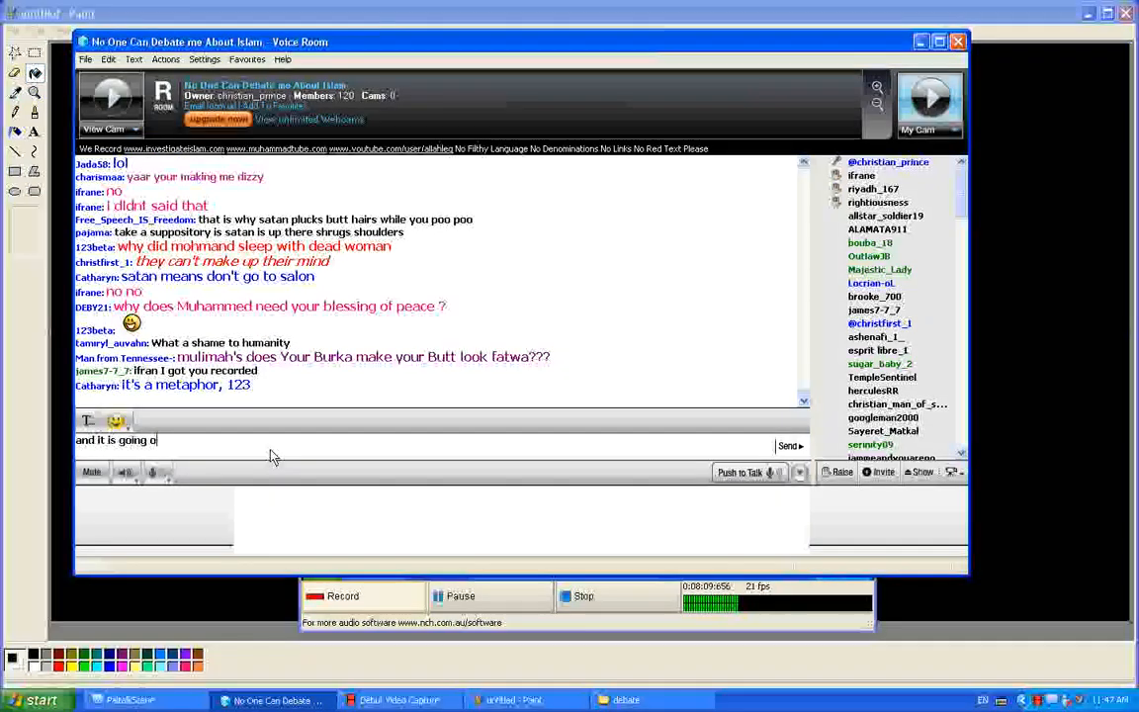
pyautogui.press('enter')
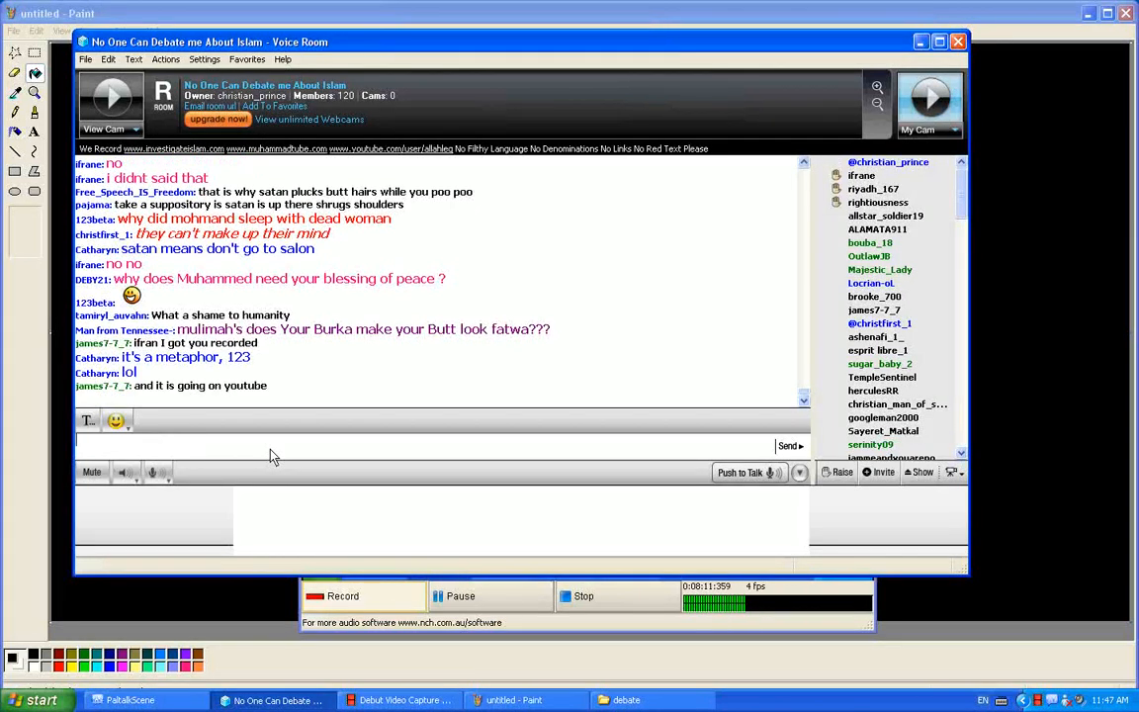